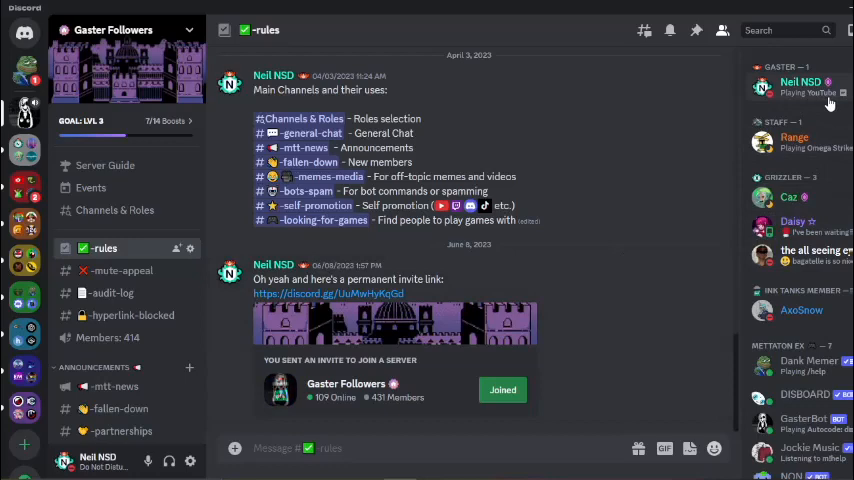
mouse_move(828, 108)
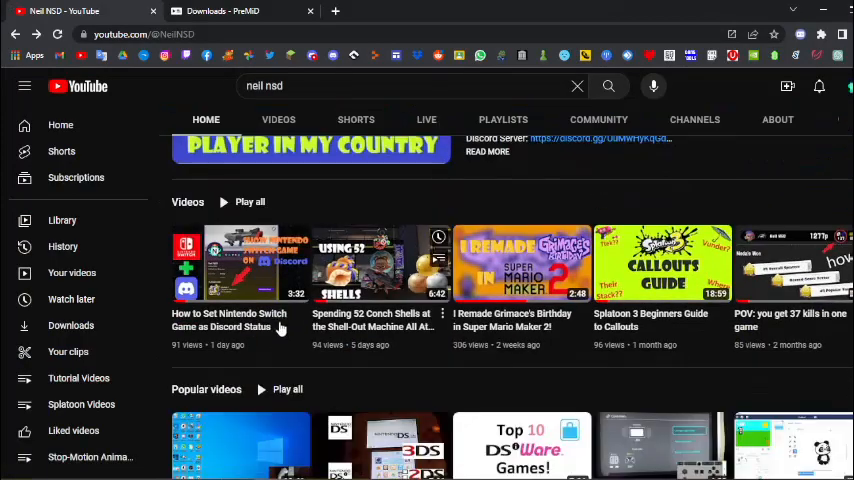
Open the 'How to Set Nintendo Switch Game as Discord Status' video from the channel page.
left_click(240, 264)
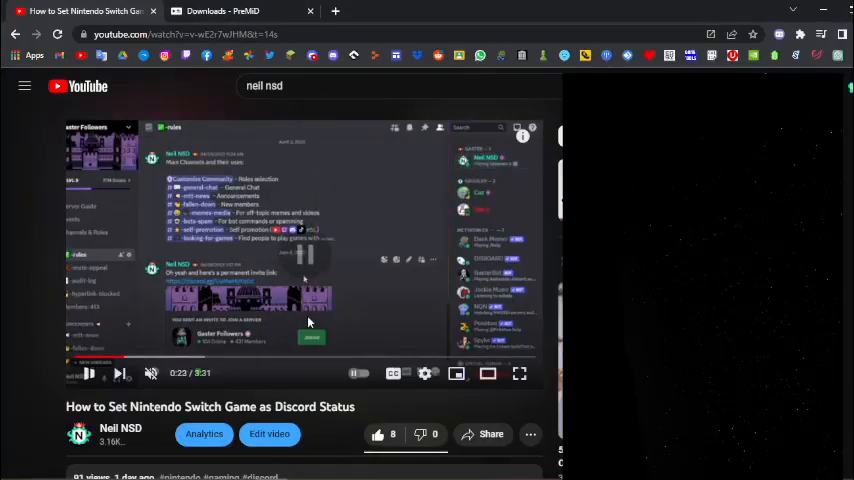
Switch to the PreMiD downloads tab and reveal the Application and Extension download buttons.
left_click(240, 12)
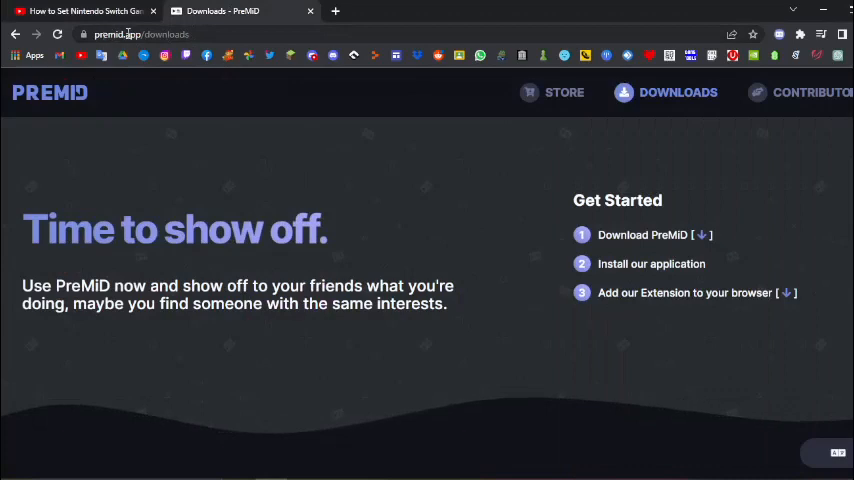
mouse_move(456, 216)
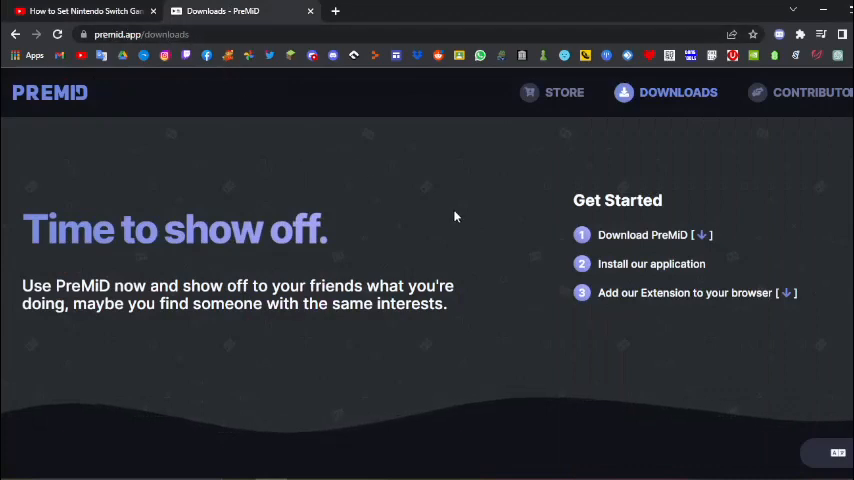
scroll("down", 3)
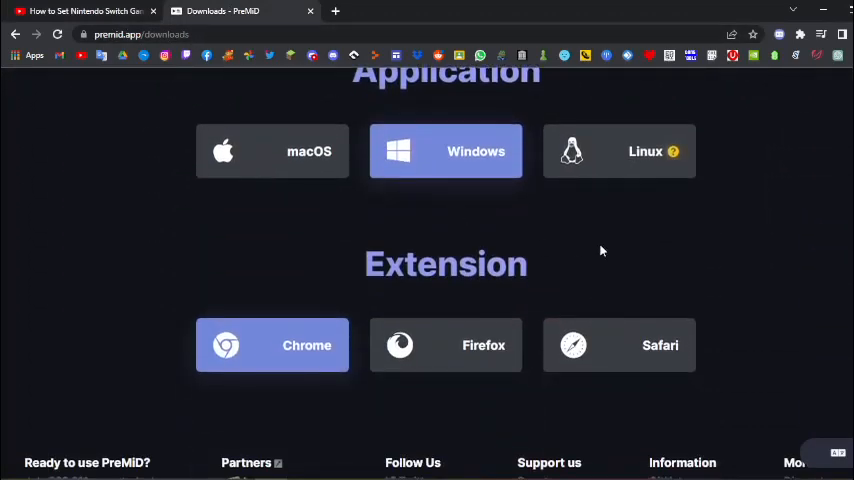
scroll("down", 3)
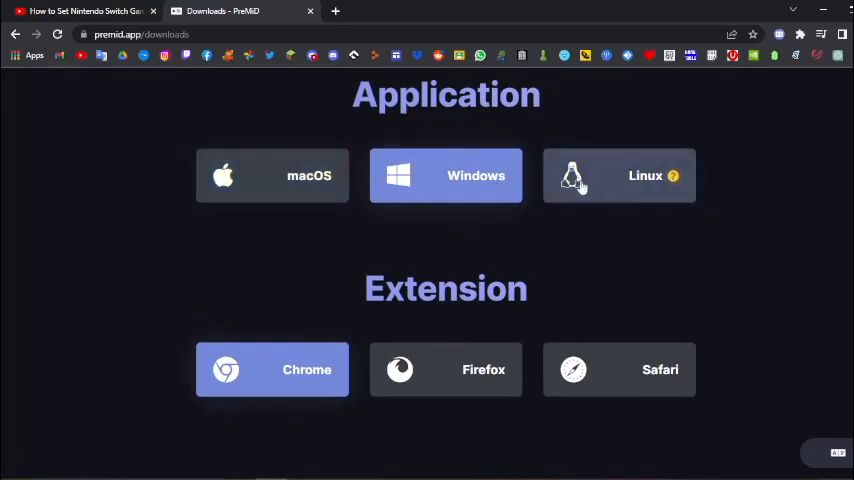
mouse_move(446, 180)
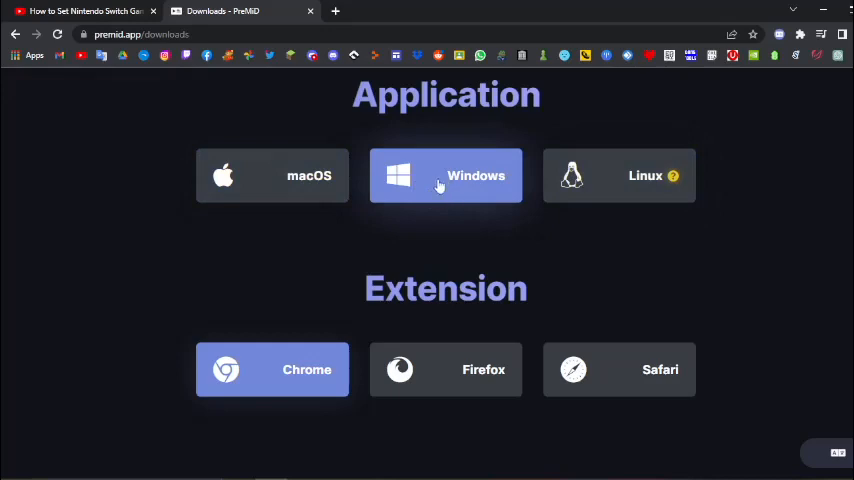
Start the PreMiD Windows app download, return from the thank-you page to the download buttons.
left_click(444, 176)
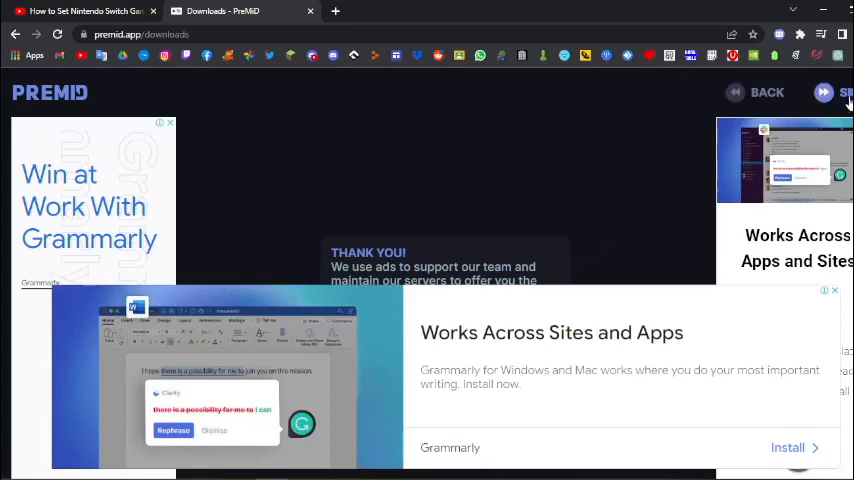
left_click(844, 92)
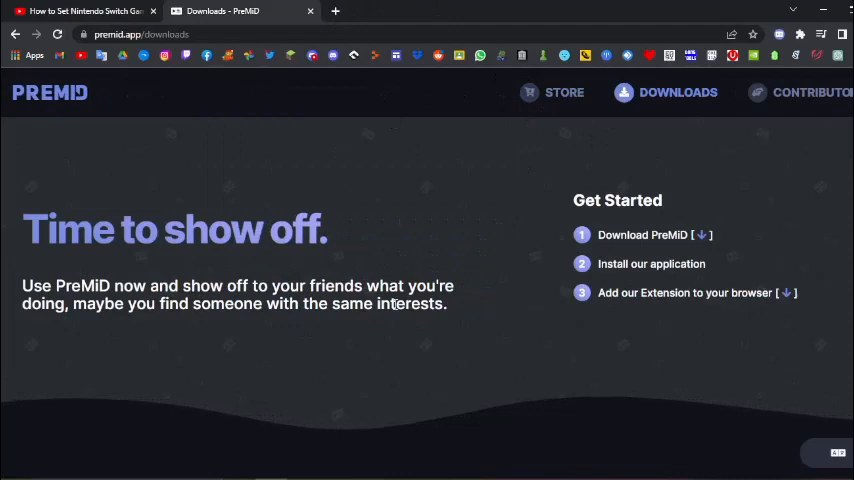
scroll("down", 3)
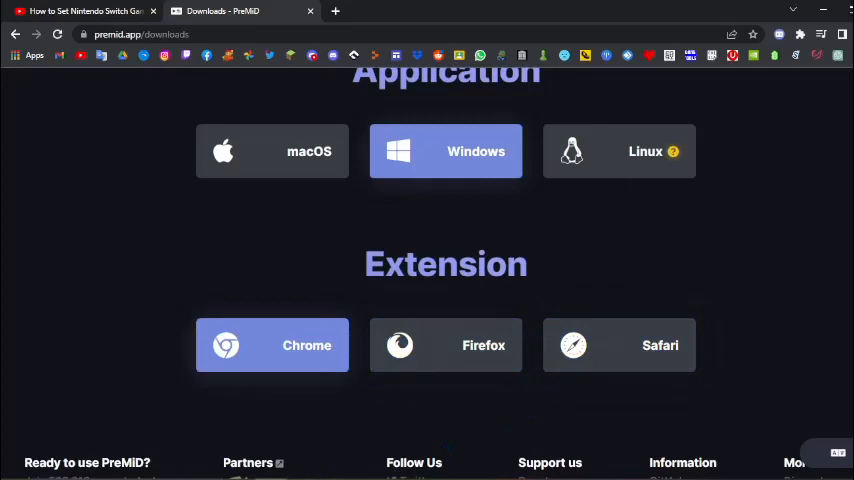
Open the PreMiD extension's Chrome Web Store listing, shown as already added to Chrome.
left_click(272, 344)
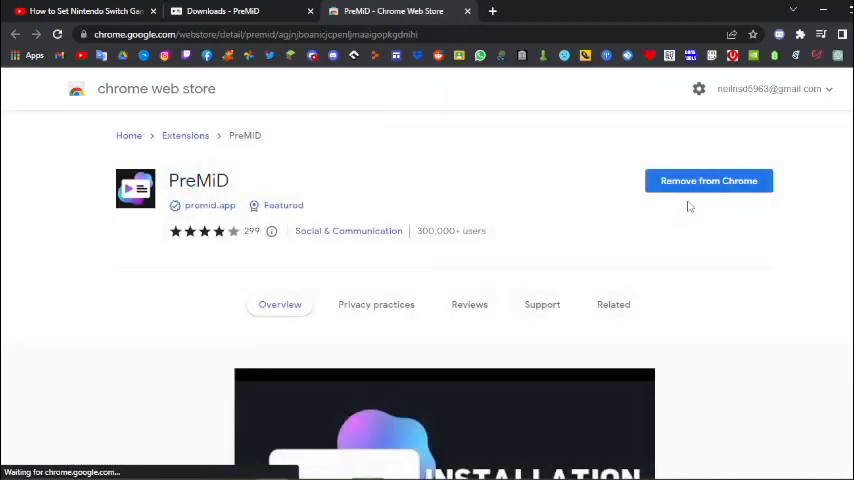
mouse_move(684, 188)
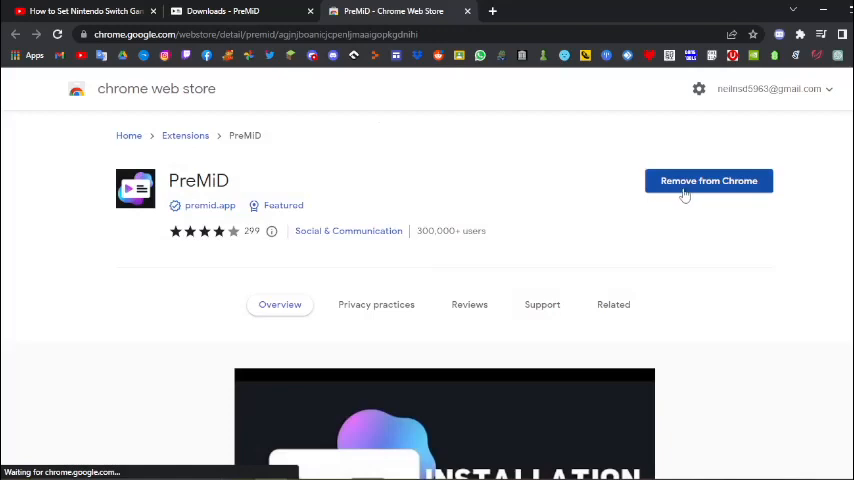
mouse_move(716, 192)
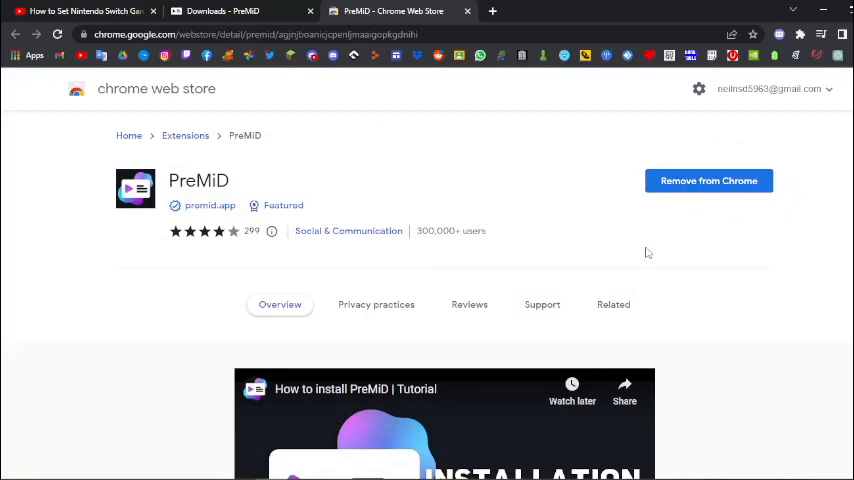
mouse_move(574, 218)
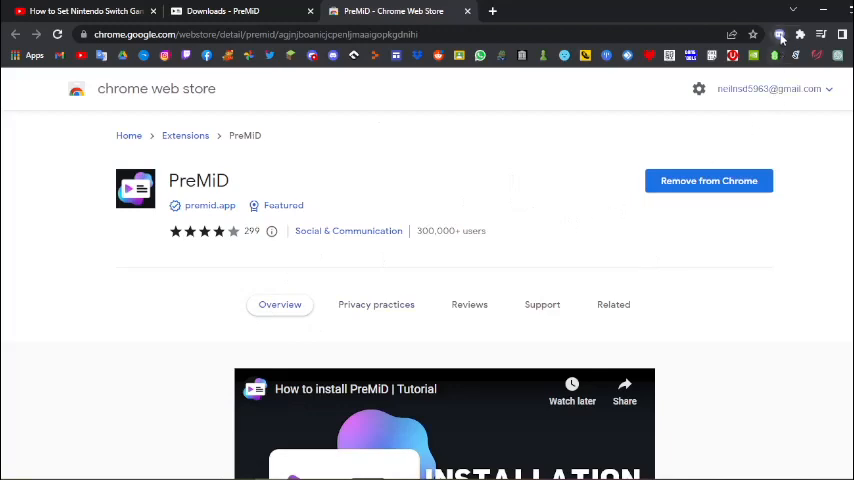
mouse_move(708, 180)
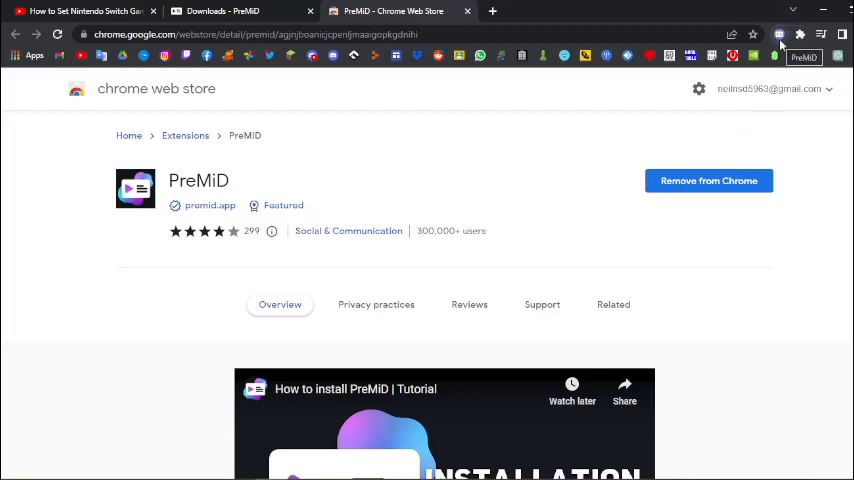
Show the PreMiD extension popup listing presences like Crunchyroll, Discord and Dropbox.
left_click(804, 34)
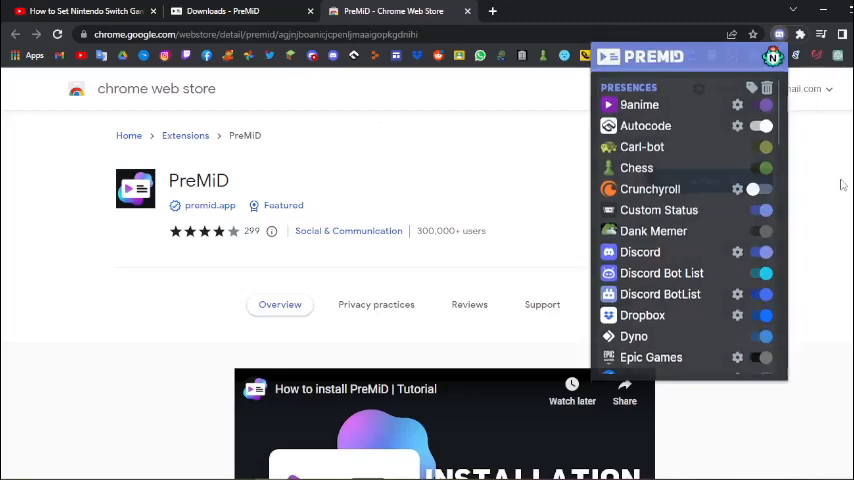
Review the presences list down to YouTube and go to the Presence Store.
left_click(772, 56)
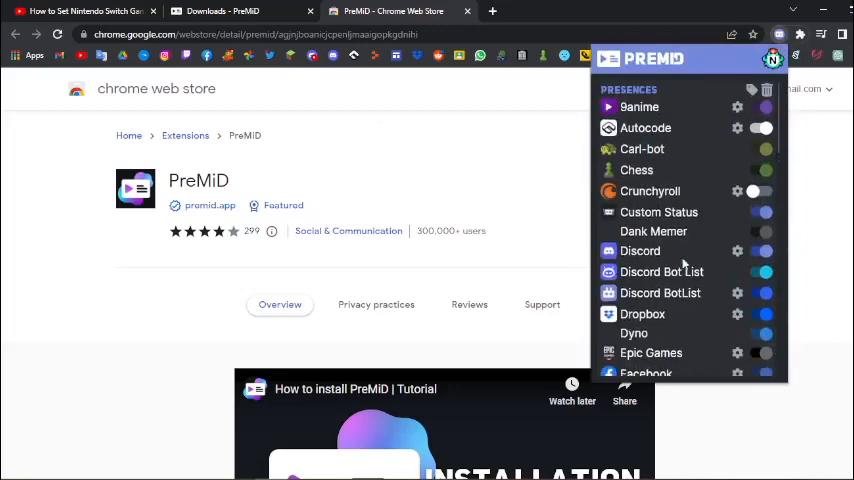
scroll("down", 3)
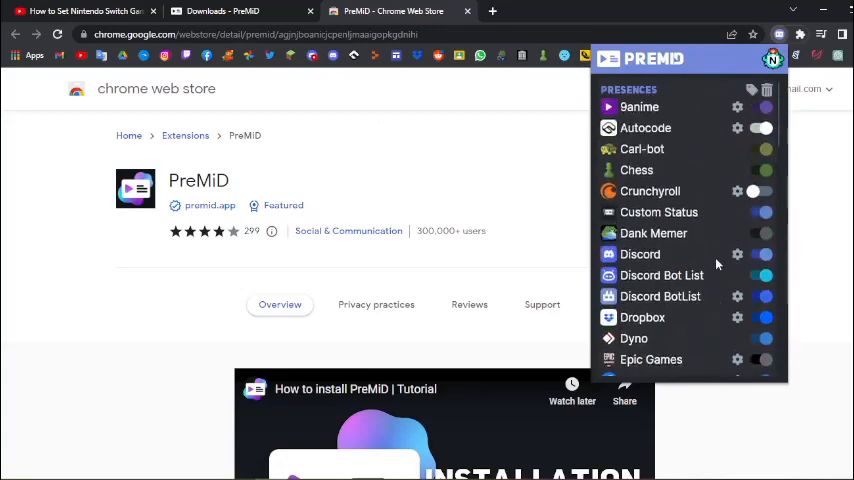
scroll("down", 3)
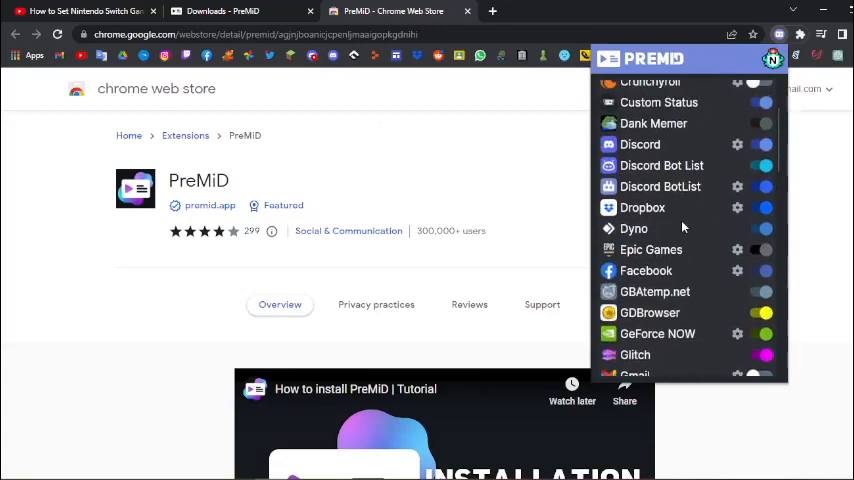
scroll("down", 3)
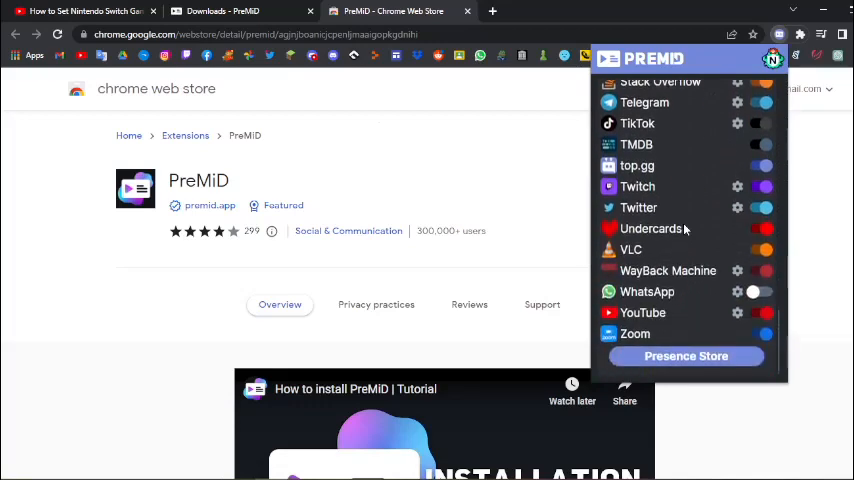
left_click(686, 356)
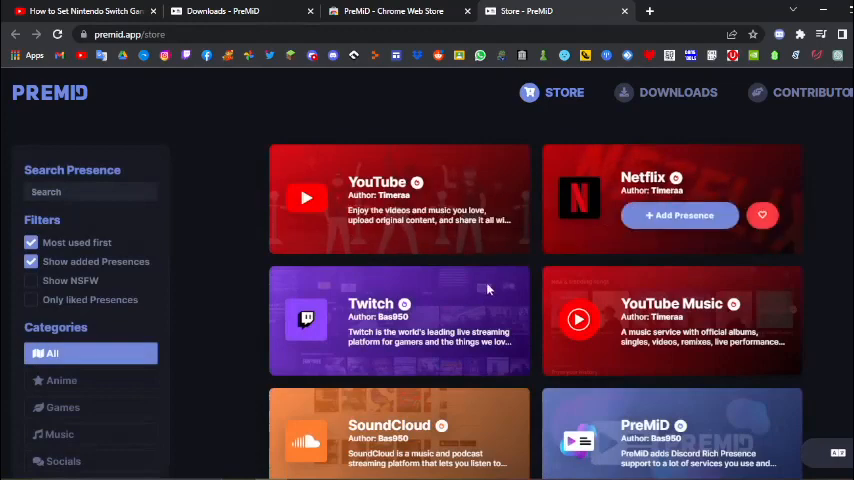
Browse store cards like YouTube, Twitch and added Discord, then reopen the extension's presences list.
scroll("down", 3)
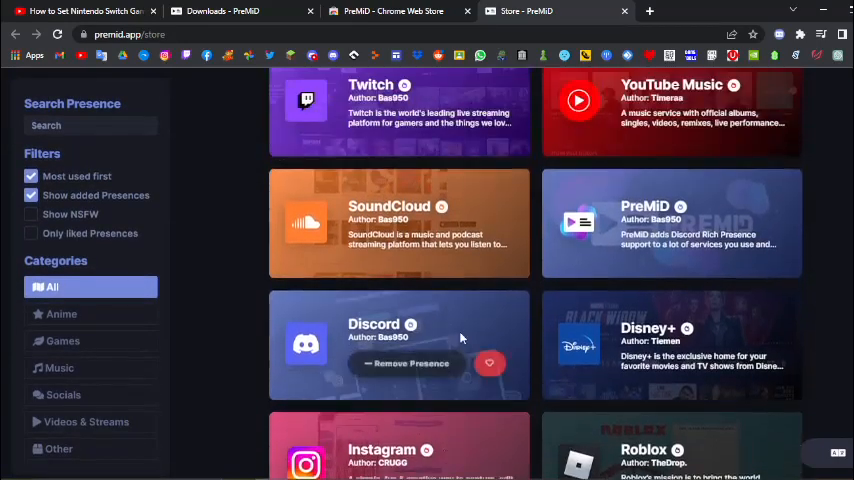
scroll("up", 3)
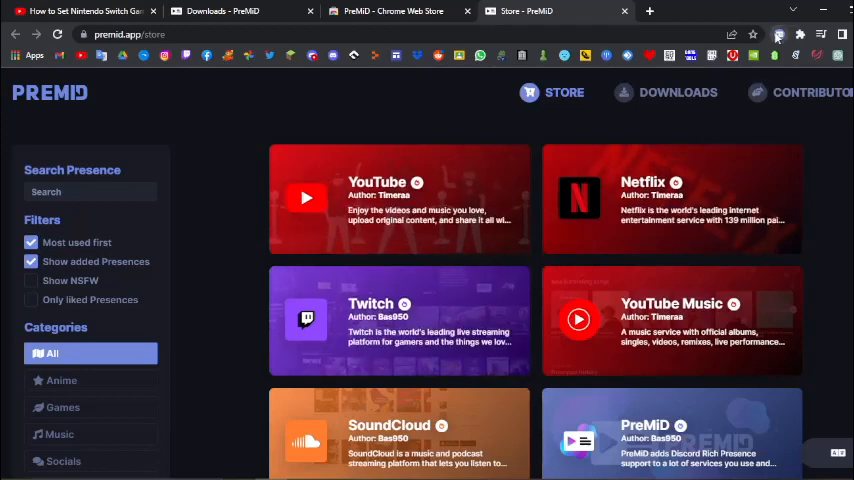
left_click(780, 34)
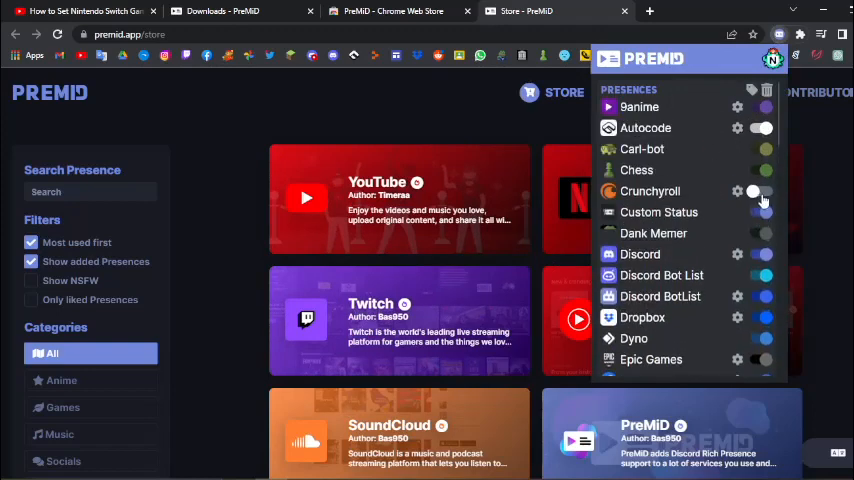
Confirm the YouTube presence toggle is enabled in the extension's list.
scroll("down", 3)
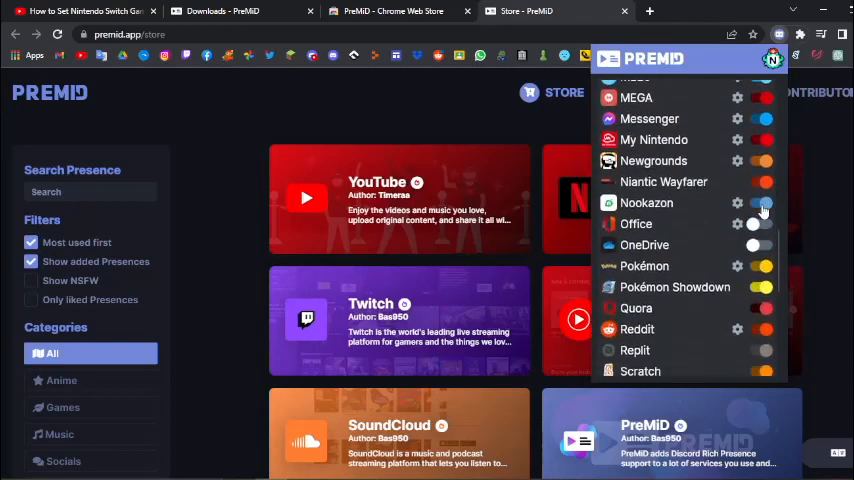
scroll("down", 3)
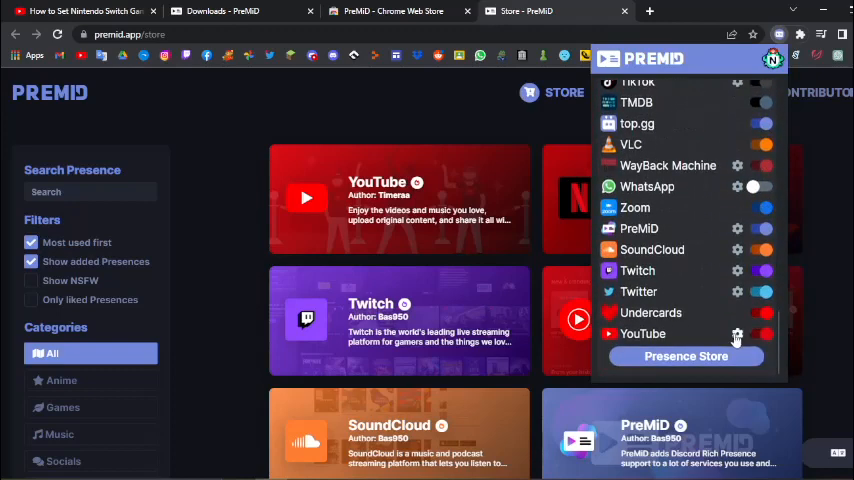
left_click(642, 332)
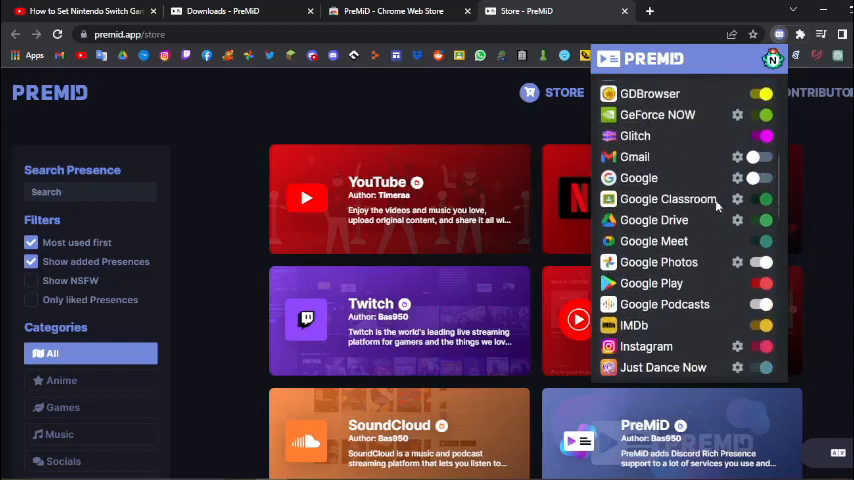
scroll("down", 3)
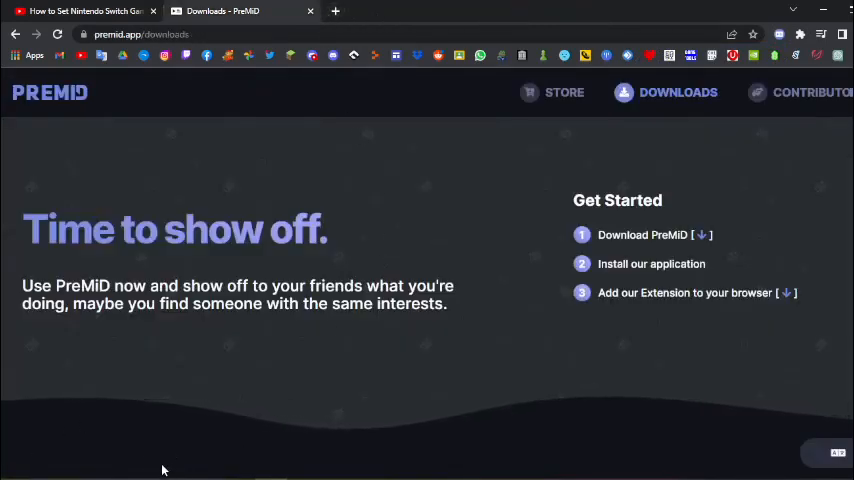
scroll("down", 3)
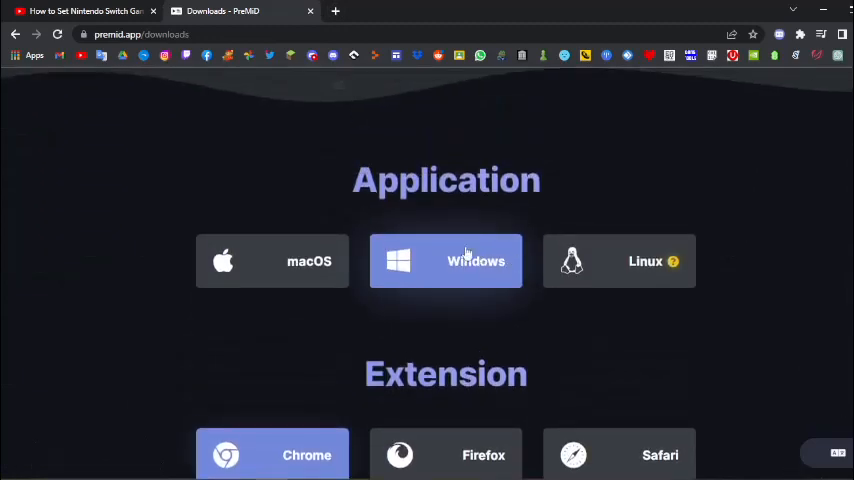
mouse_move(588, 182)
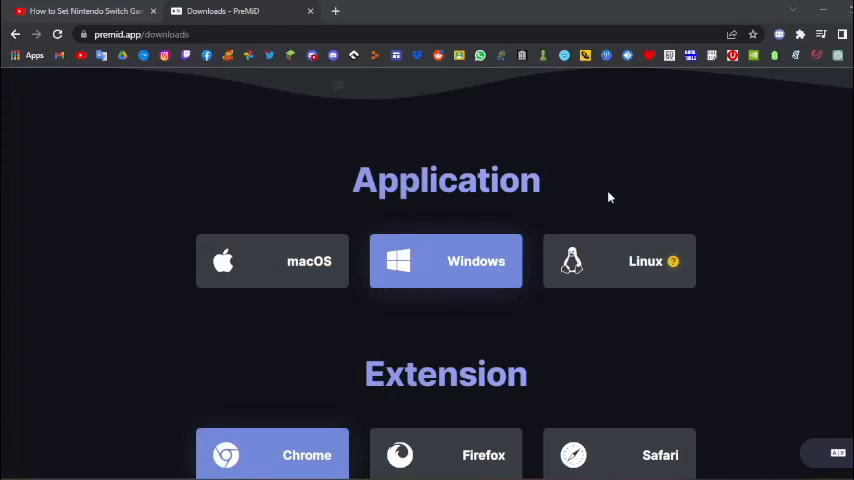
Relaunch PreMiD, dismiss its already-running port error, and view the Discord profile showing 'Playing YouTube'.
left_click(444, 260)
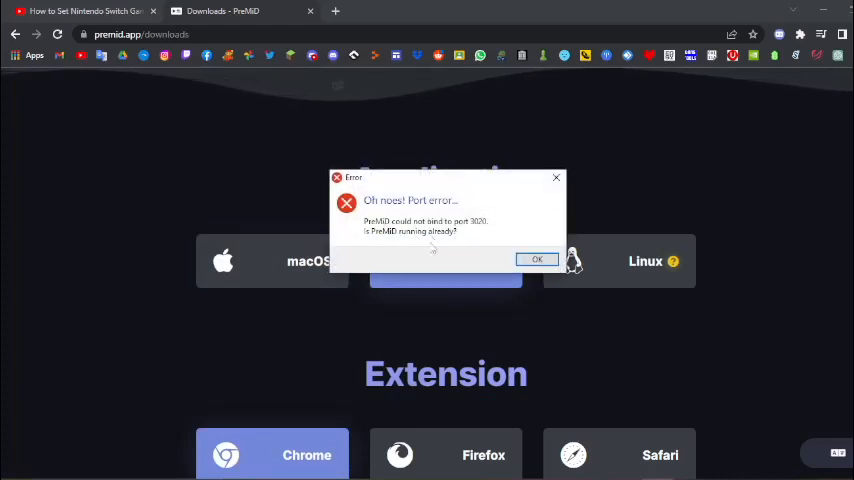
left_click(536, 260)
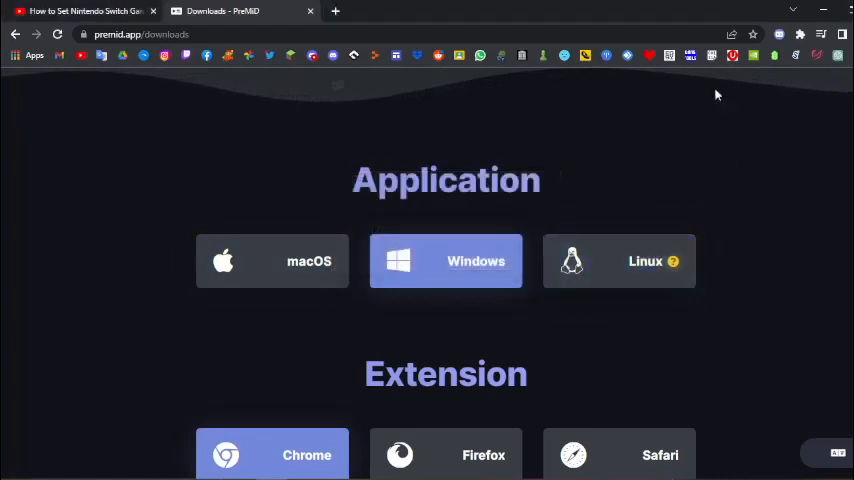
left_click(80, 12)
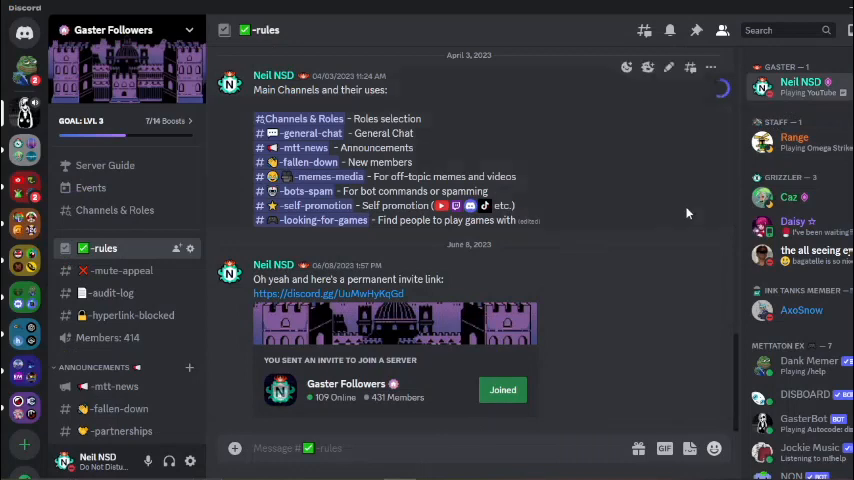
left_click(272, 76)
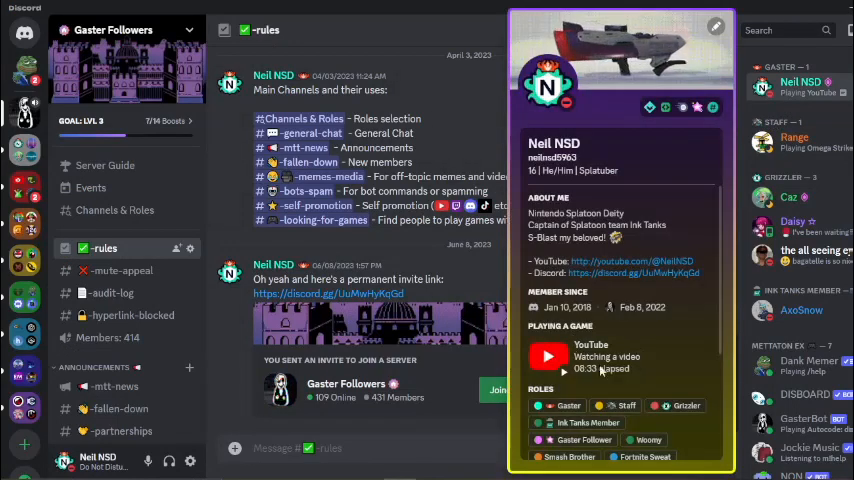